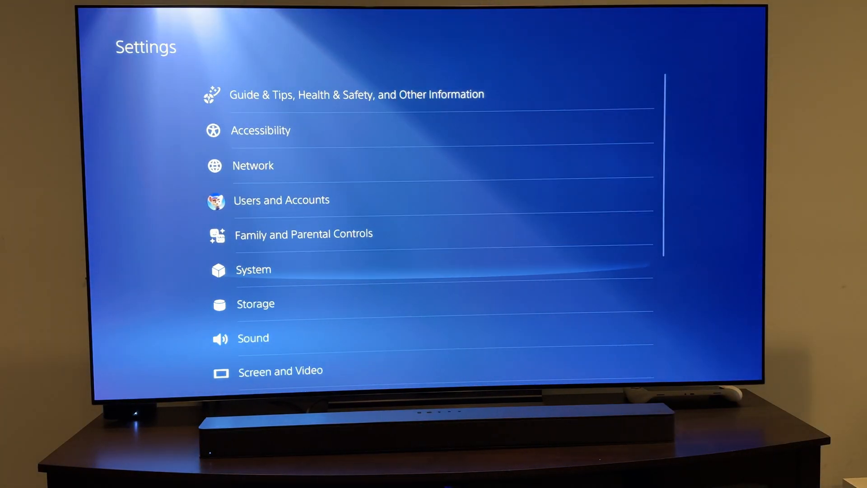
Select System in PS5 Settings and enter its categories list
{"action": "left_click", "coordinate": [253, 270]}
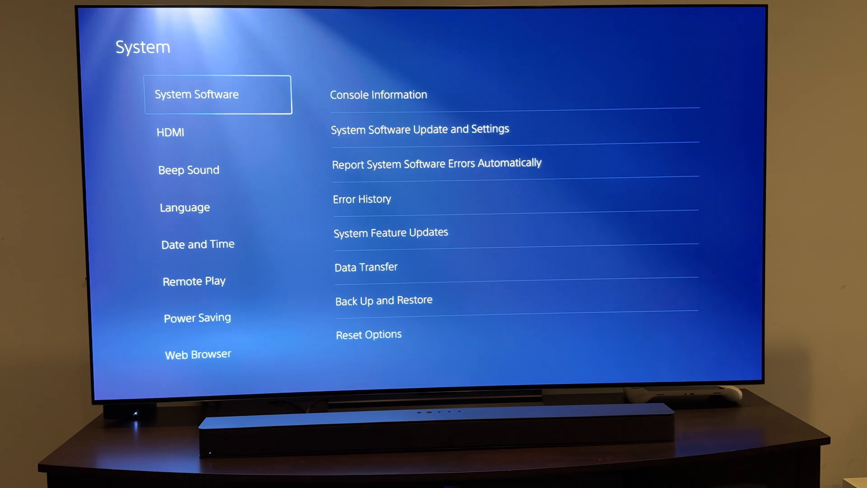
{"action": "left_click", "coordinate": [194, 281]}
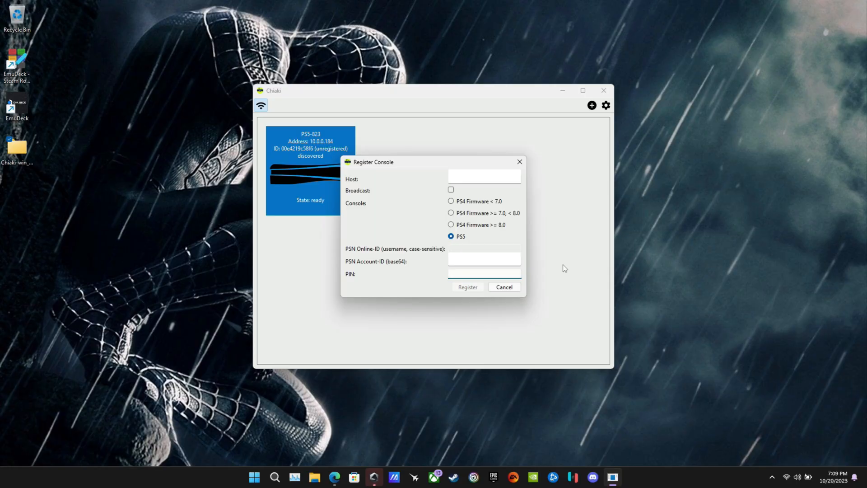
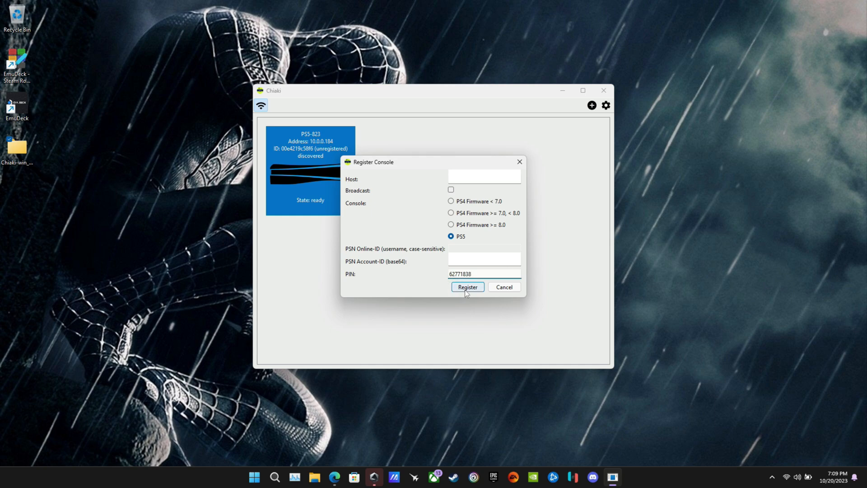
{"action": "left_click", "coordinate": [467, 286]}
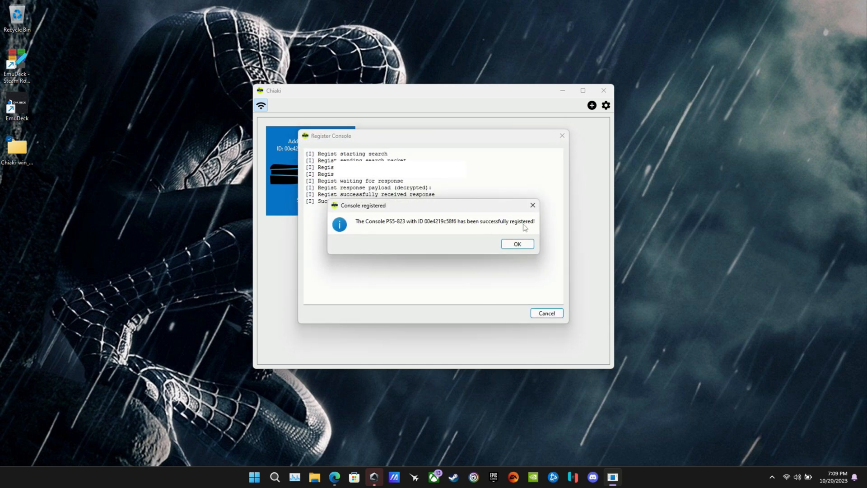
{"action": "left_click", "coordinate": [517, 244]}
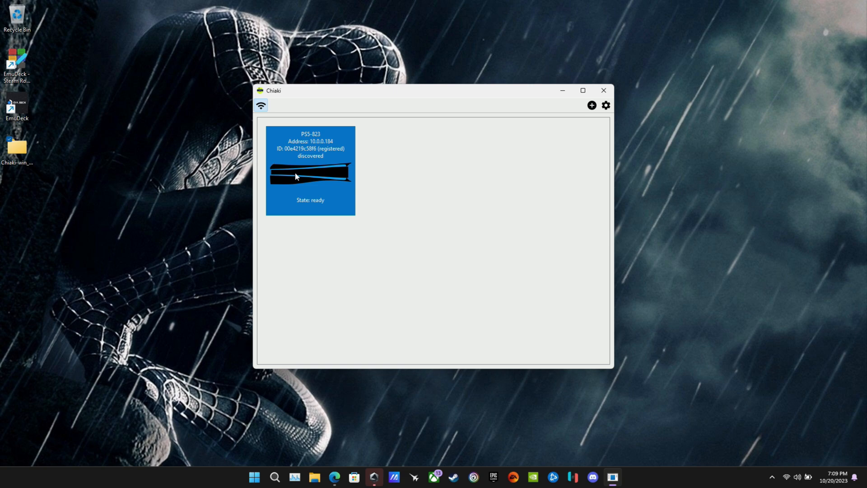
{"action": "mouse_move", "coordinate": [321, 177]}
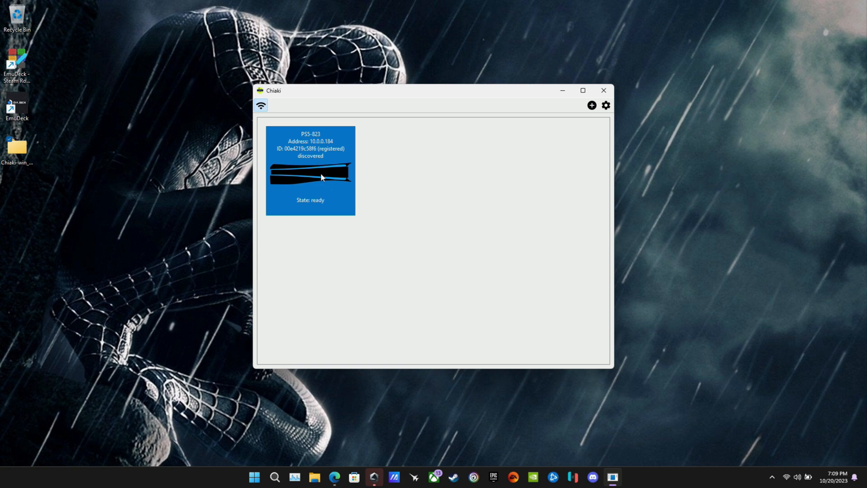
Launch the stream of the PS5-823 tile, showing its Remote Play settings on the PC
{"action": "double_click", "coordinate": [310, 171]}
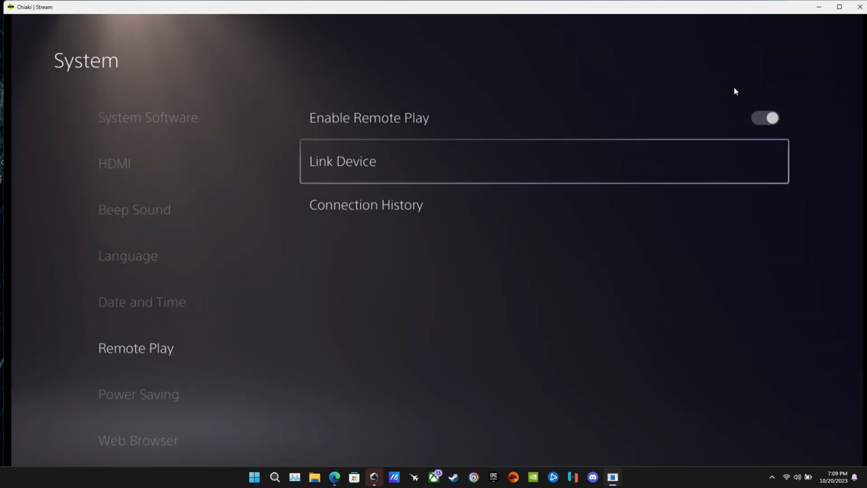